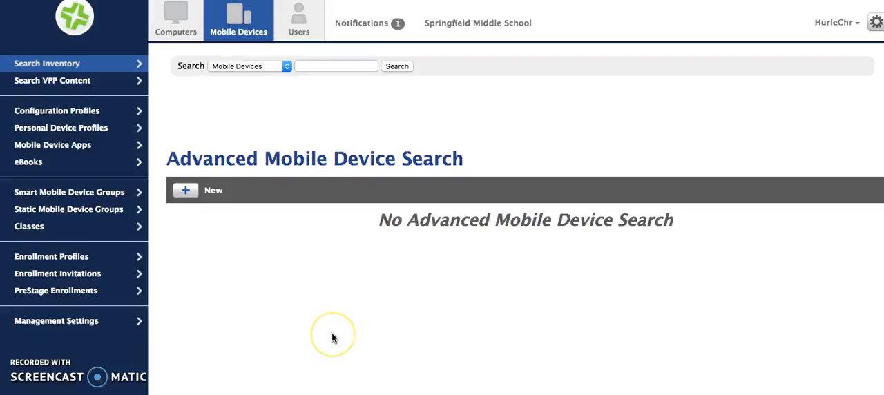
{"action": "mouse_move", "coordinate": [334, 338]}
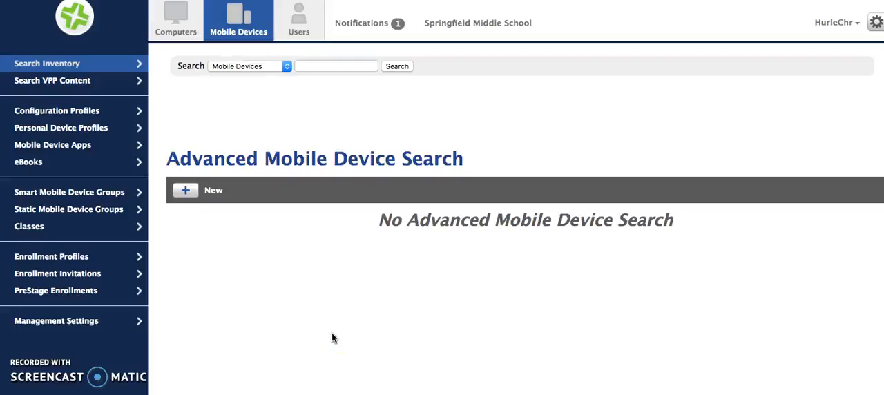
{"action": "mouse_move", "coordinate": [90, 196]}
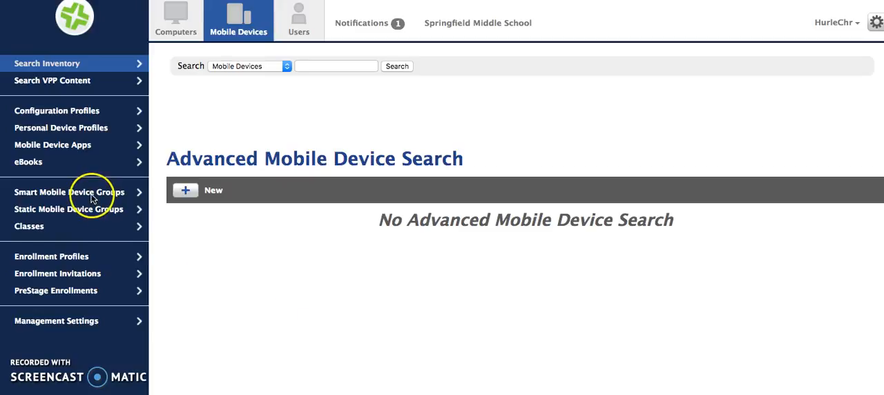
{"action": "mouse_move", "coordinate": [107, 218]}
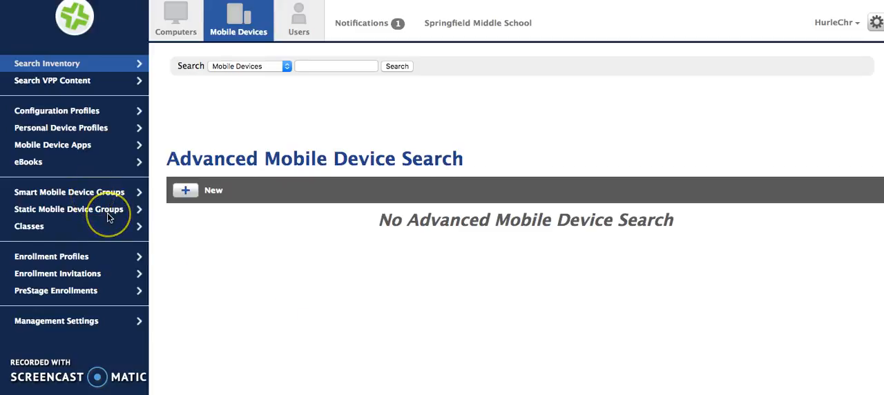
{"action": "mouse_move", "coordinate": [107, 201]}
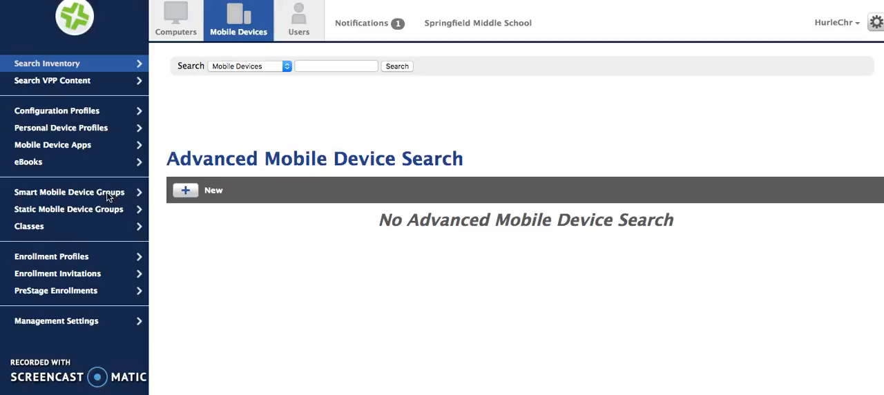
{"action": "mouse_move", "coordinate": [70, 192]}
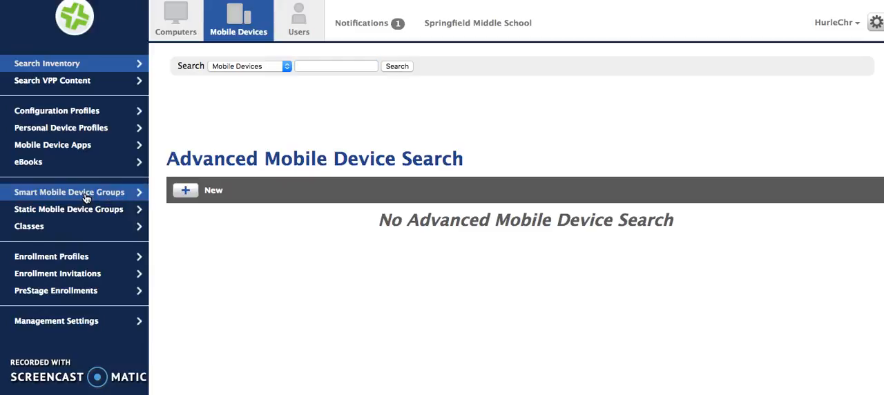
Show the Smart Mobile Device Groups list with its six groups and member counts
{"action": "left_click", "coordinate": [68, 192]}
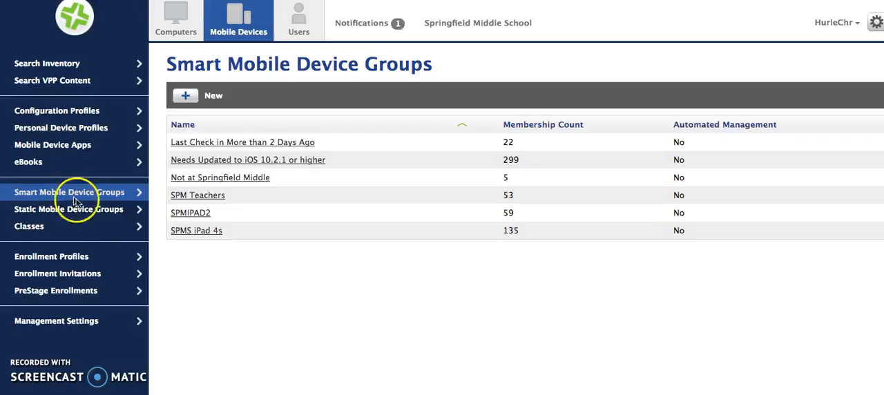
{"action": "mouse_move", "coordinate": [367, 210]}
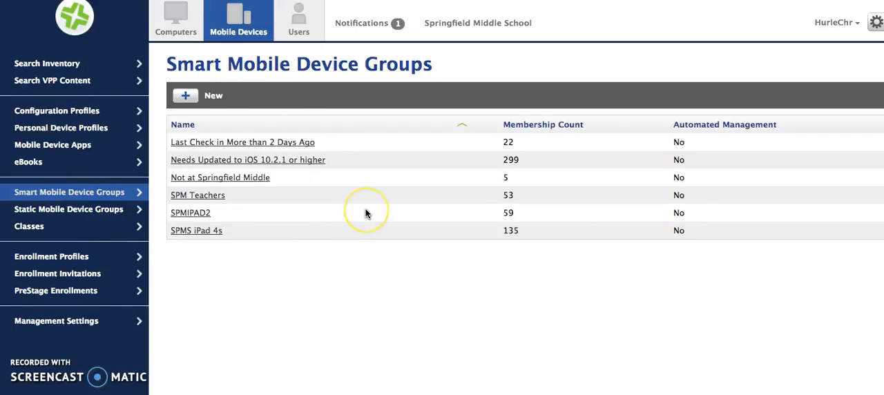
{"action": "mouse_move", "coordinate": [390, 219]}
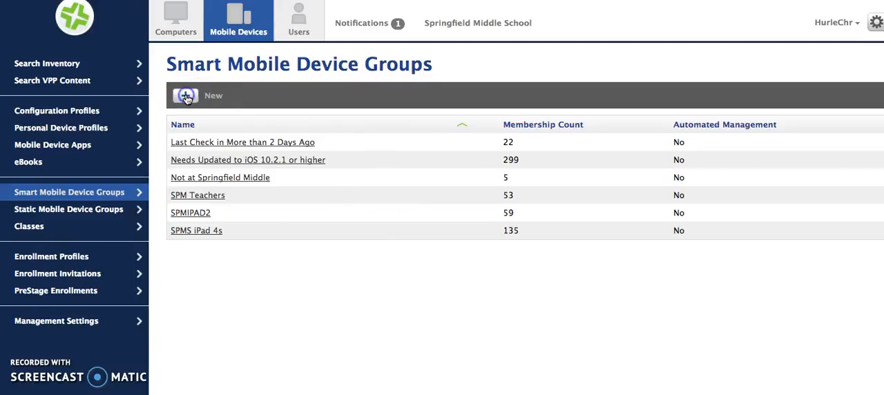
Create a new smart group and name it 'iPads in Lost Mode'
{"action": "left_click", "coordinate": [185, 95]}
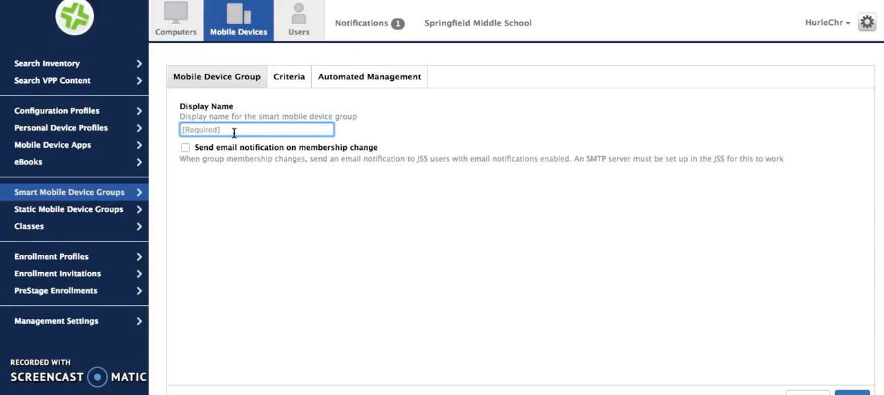
{"action": "type", "text": "iPasd"}
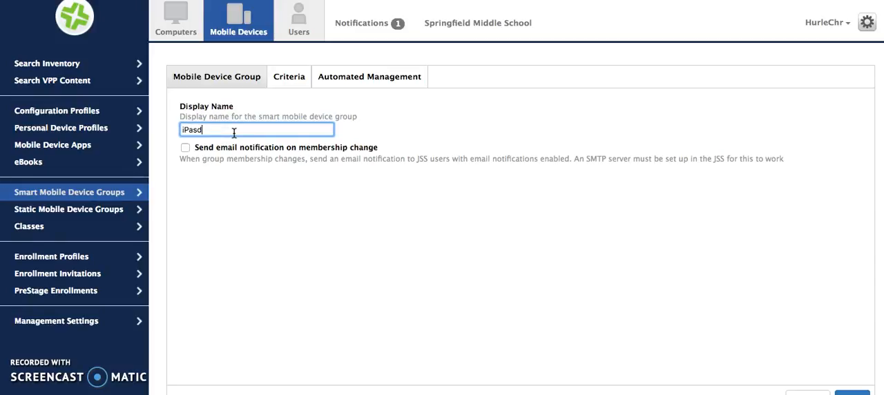
{"action": "type", "text": "iPads in Lost Mode"}
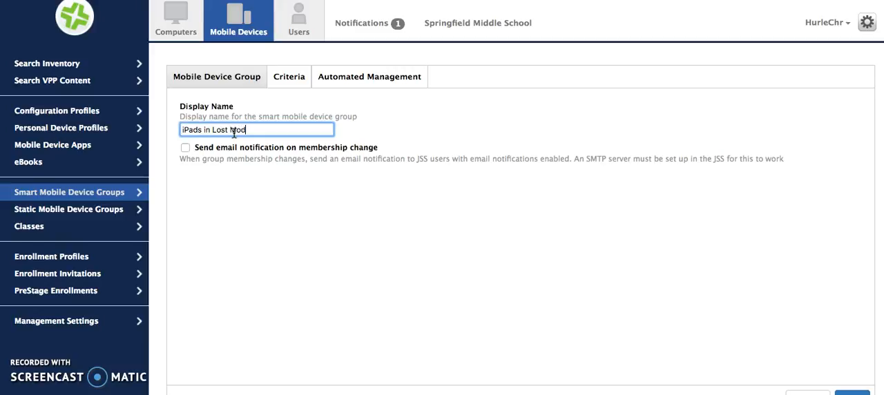
{"action": "type", "text": "e"}
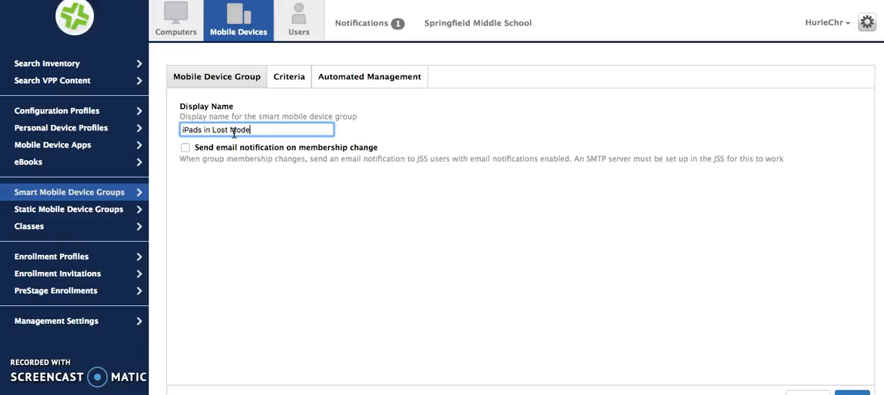
{"action": "mouse_move", "coordinate": [325, 116]}
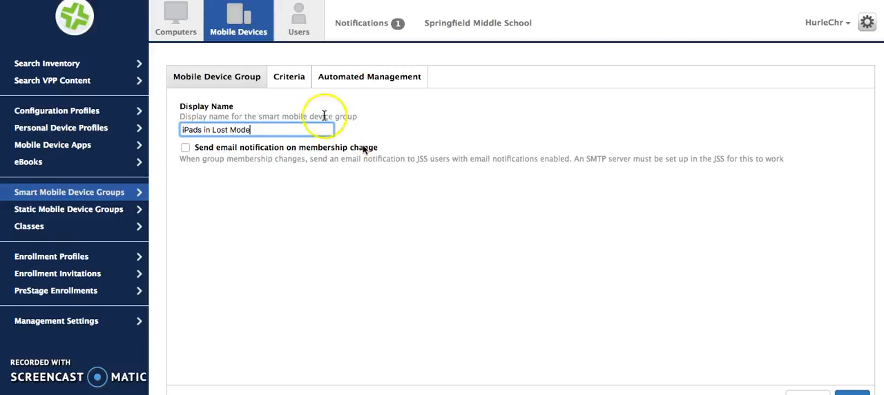
Add the criterion Lost Mode Enabled is Yes to the group
{"action": "left_click", "coordinate": [288, 76]}
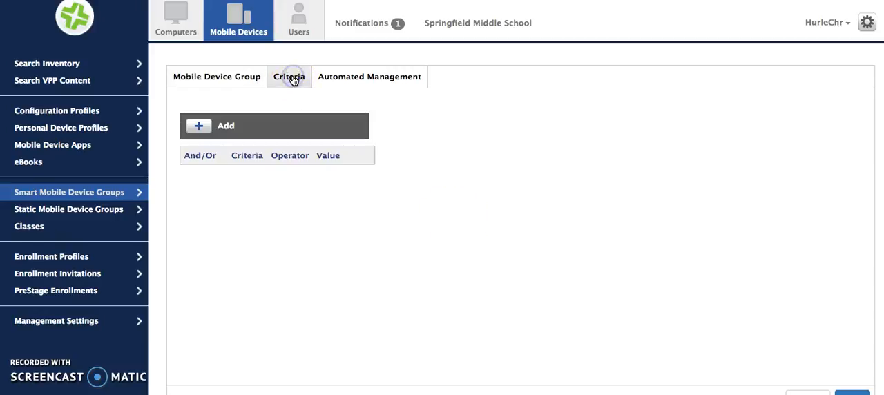
{"action": "left_click", "coordinate": [225, 126]}
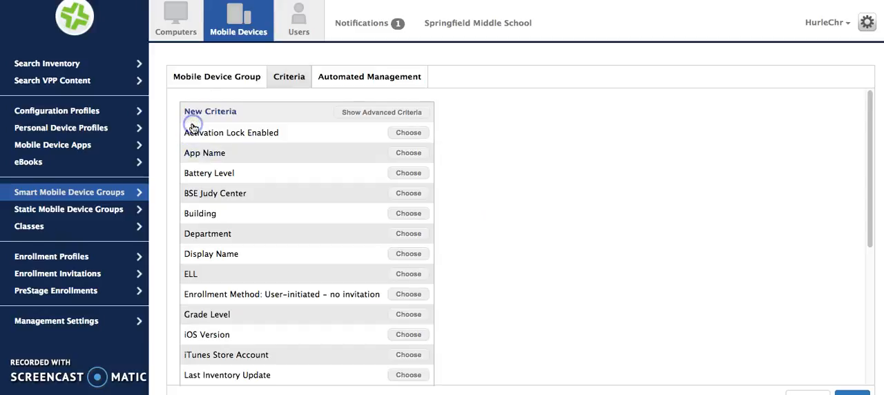
{"action": "mouse_move", "coordinate": [301, 159]}
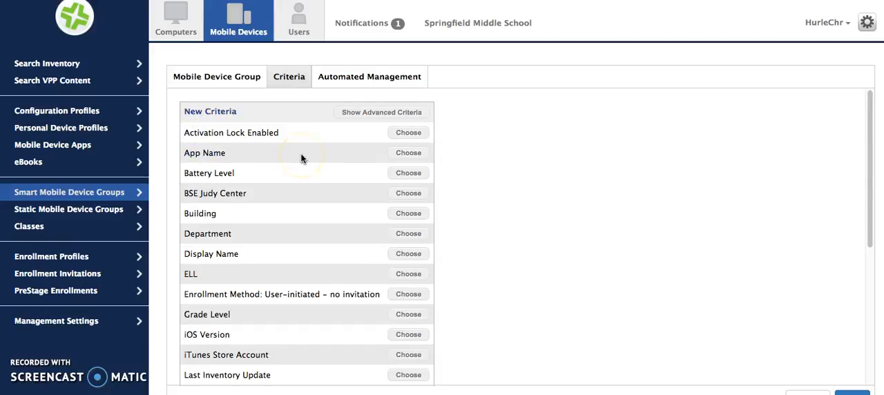
{"action": "scroll", "scroll_direction": "down", "scroll_amount": 3}
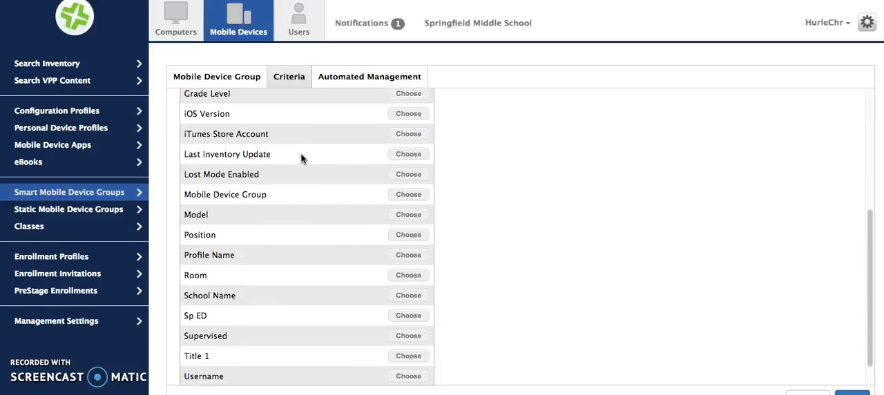
{"action": "scroll", "scroll_direction": "up", "scroll_amount": 3}
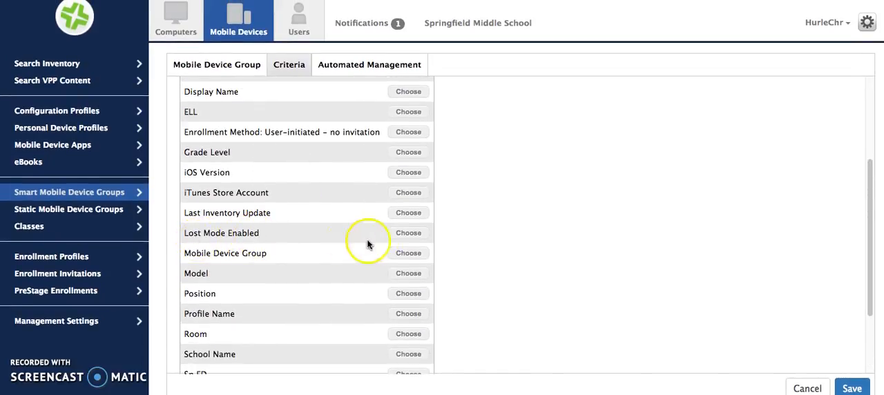
{"action": "mouse_move", "coordinate": [417, 239]}
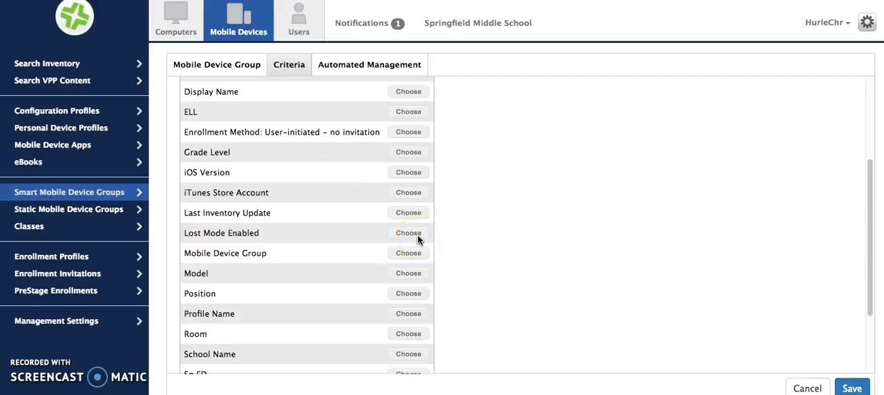
{"action": "left_click", "coordinate": [407, 232]}
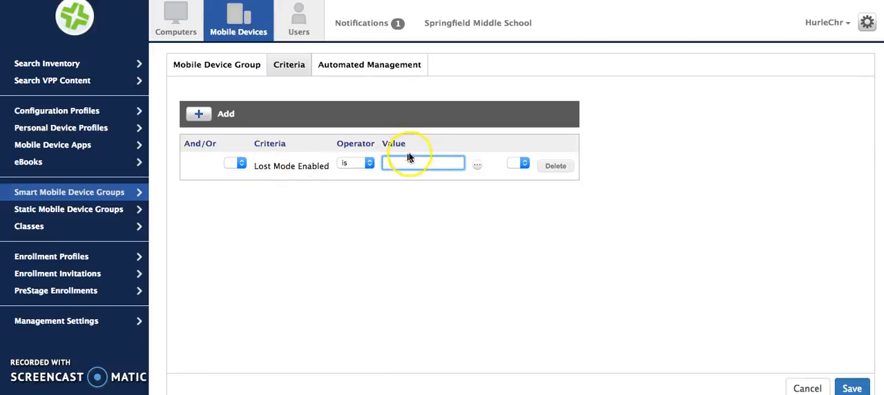
{"action": "left_click", "coordinate": [477, 165]}
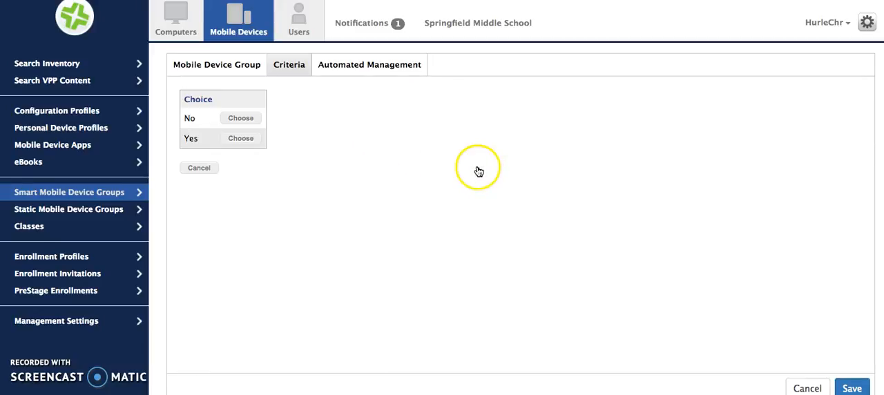
{"action": "mouse_move", "coordinate": [240, 138]}
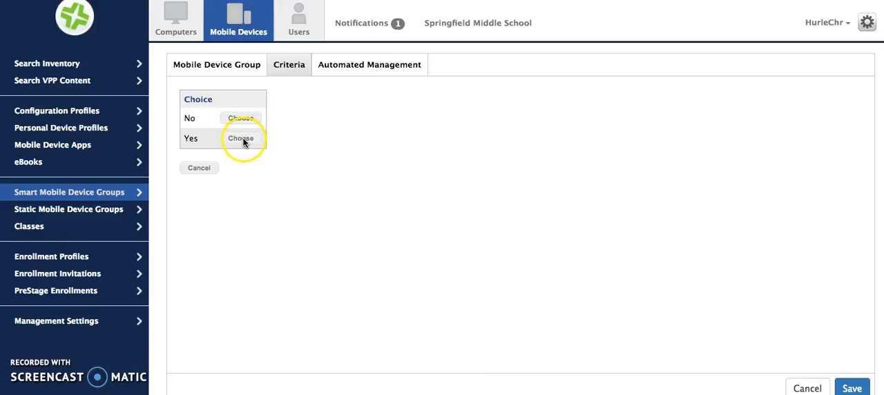
{"action": "left_click", "coordinate": [241, 138]}
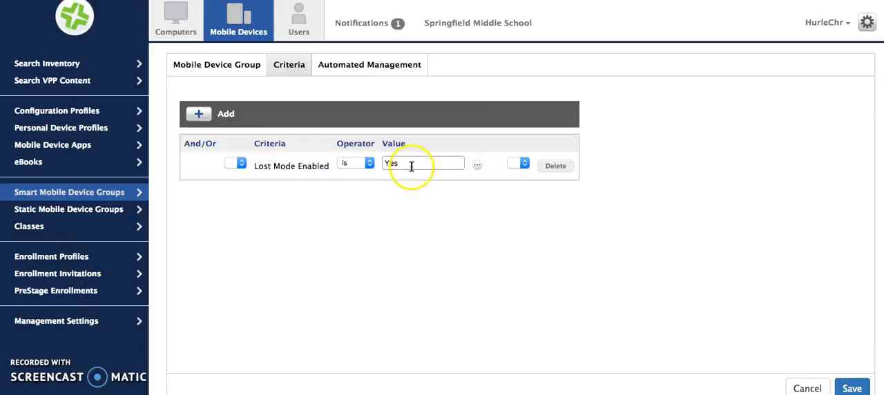
{"action": "mouse_move", "coordinate": [473, 181]}
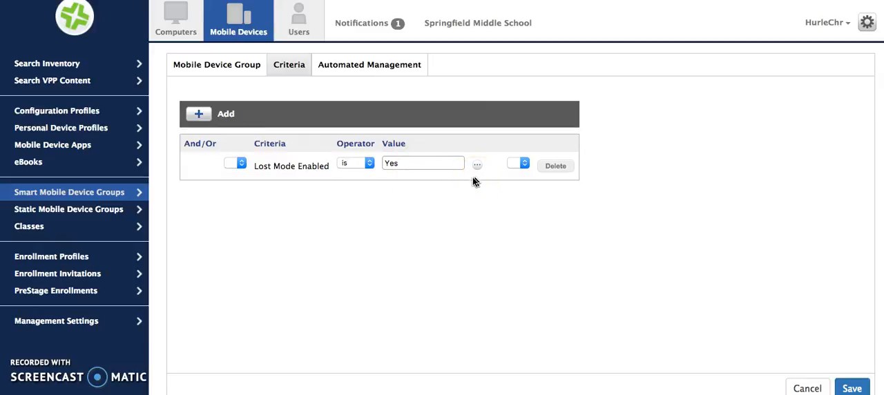
{"action": "left_click", "coordinate": [355, 164]}
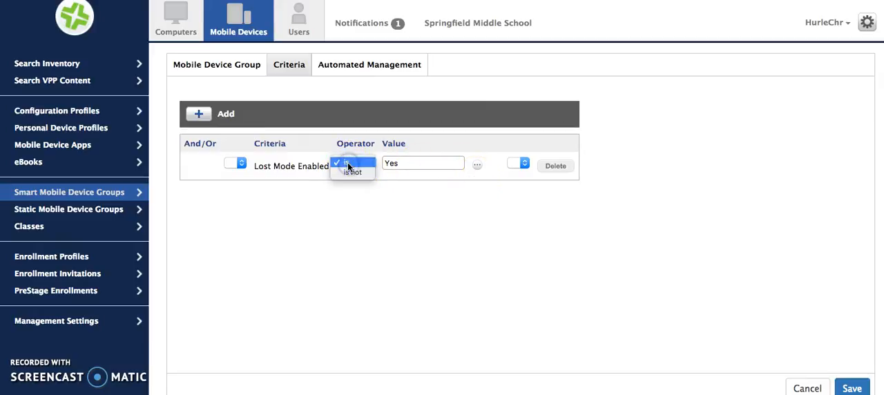
{"action": "left_click", "coordinate": [353, 163]}
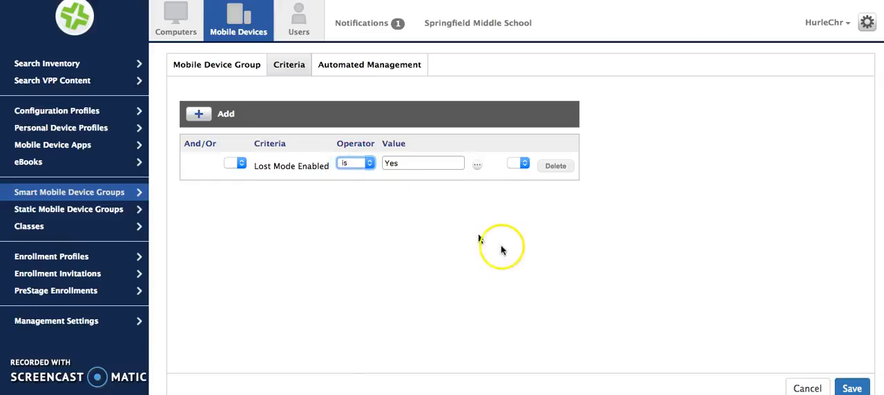
{"action": "mouse_move", "coordinate": [554, 215]}
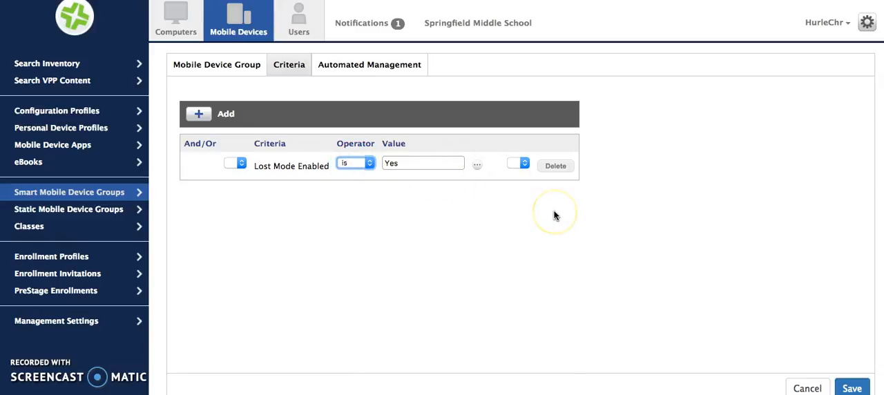
{"action": "mouse_move", "coordinate": [502, 239]}
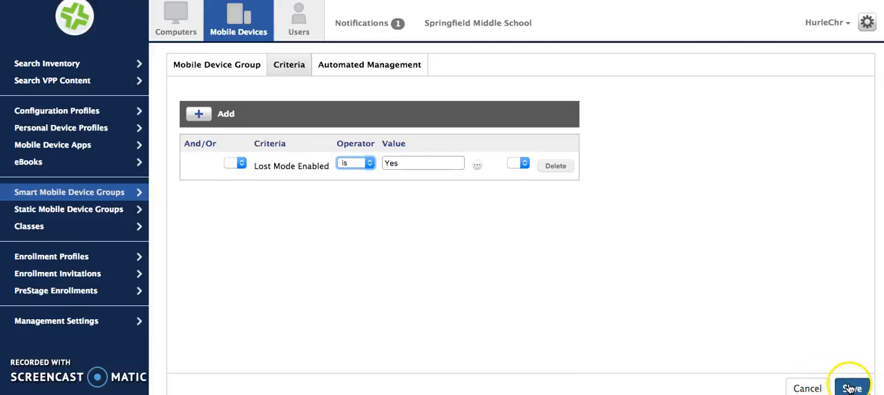
Save the iPads in Lost Mode group and return to the smart group list
{"action": "left_click", "coordinate": [851, 387]}
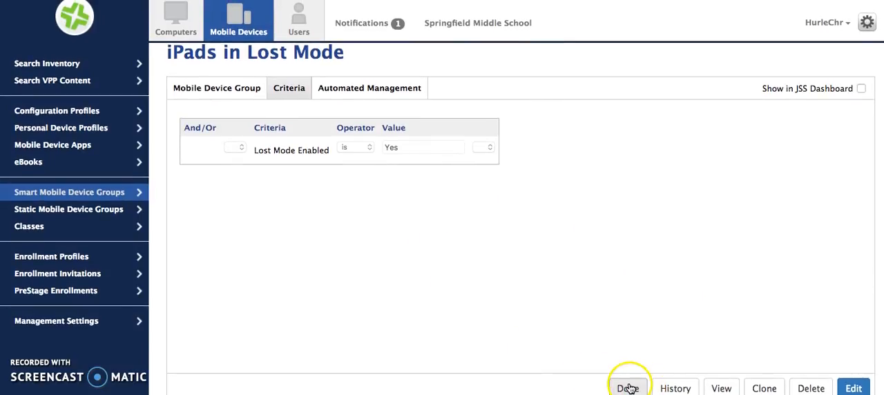
{"action": "left_click", "coordinate": [628, 388]}
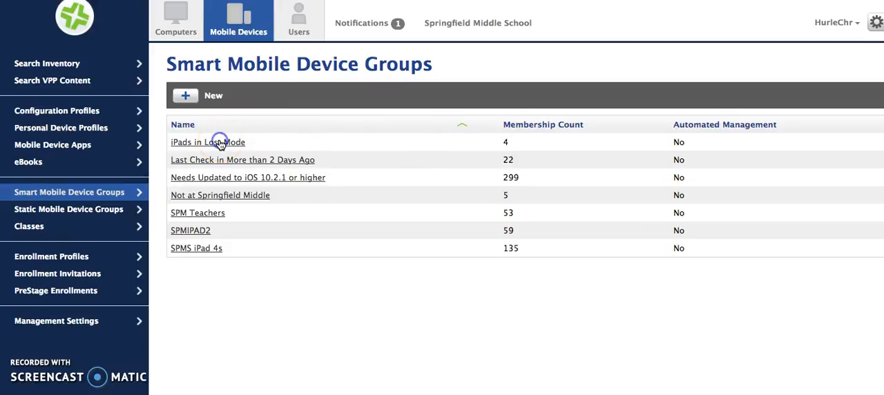
List the 4 member devices of iPads in Lost Mode, all iPad Air models
{"action": "left_click", "coordinate": [207, 141]}
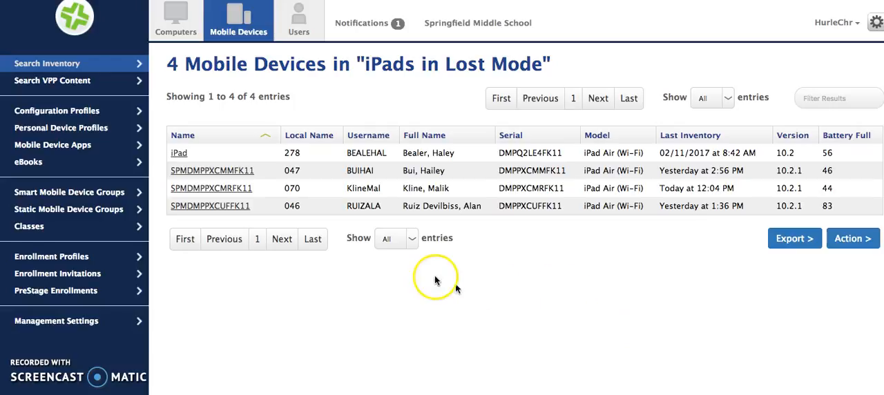
{"action": "mouse_move", "coordinate": [86, 162]}
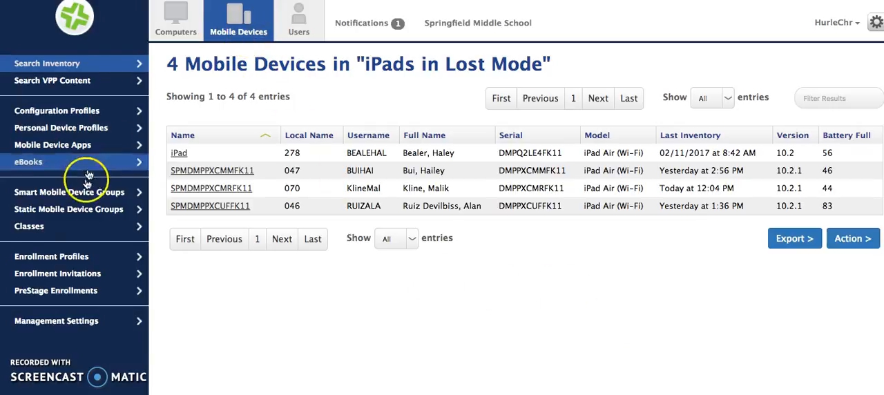
Reopen the iPads in Lost Mode group's criteria for editing
{"action": "left_click", "coordinate": [69, 192]}
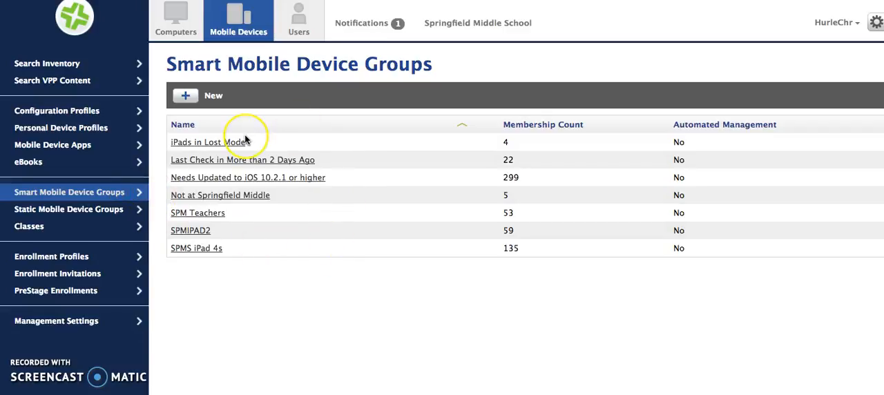
{"action": "mouse_move", "coordinate": [240, 135]}
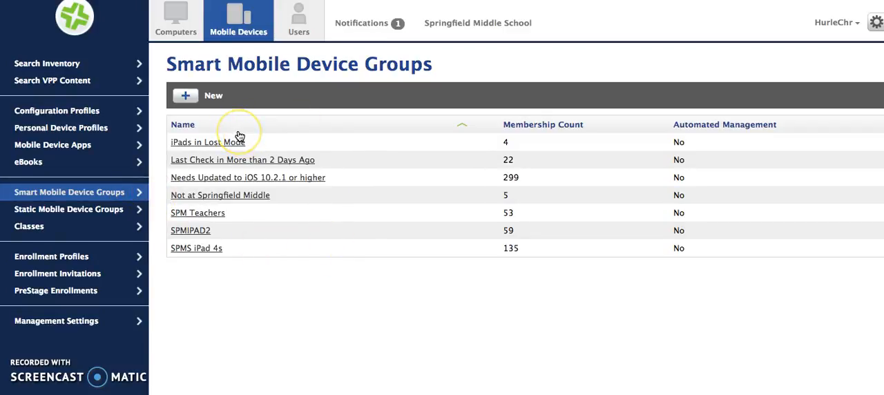
{"action": "left_click", "coordinate": [207, 142]}
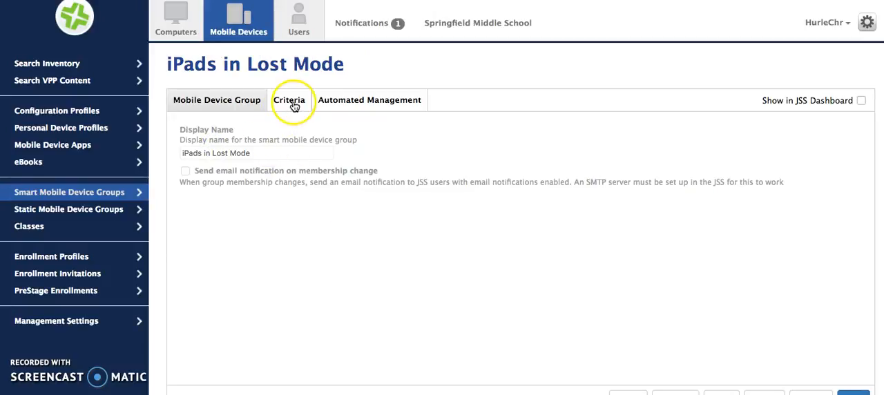
{"action": "left_click", "coordinate": [289, 99]}
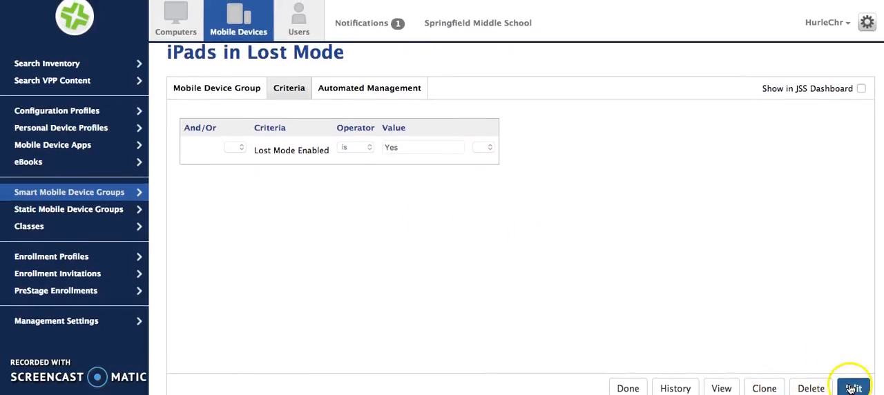
{"action": "left_click", "coordinate": [854, 388]}
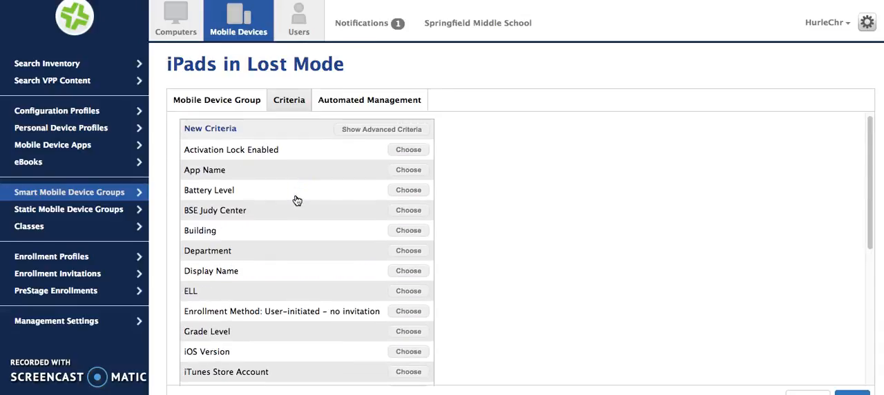
Add the criterion Last Inventory Update more than 2 days ago and save the group
{"action": "scroll", "scroll_direction": "down", "scroll_amount": 3}
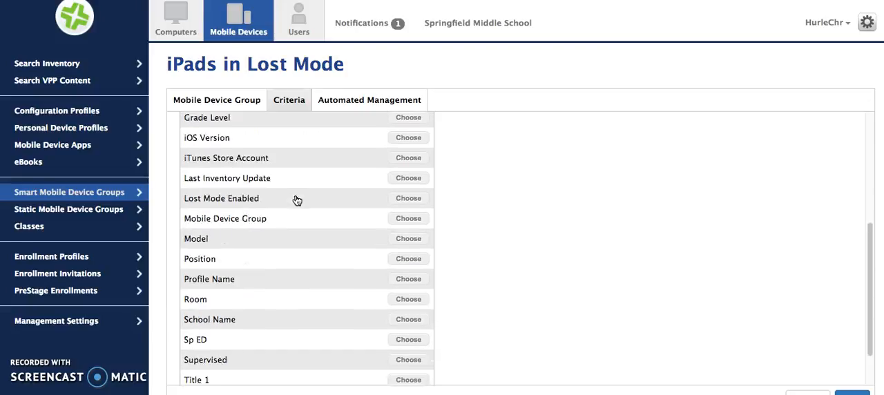
{"action": "left_click", "coordinate": [408, 178]}
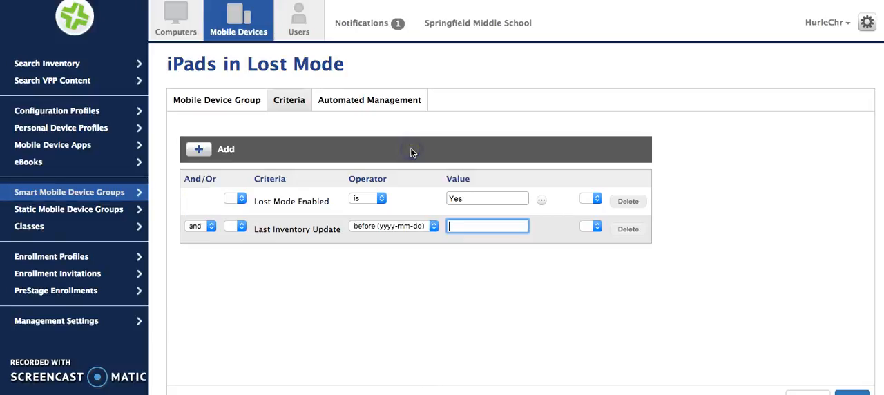
{"action": "left_click", "coordinate": [433, 225]}
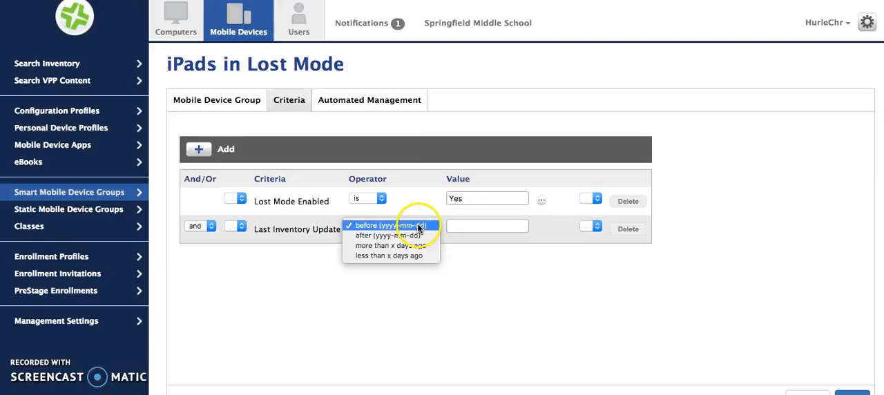
{"action": "mouse_move", "coordinate": [391, 256]}
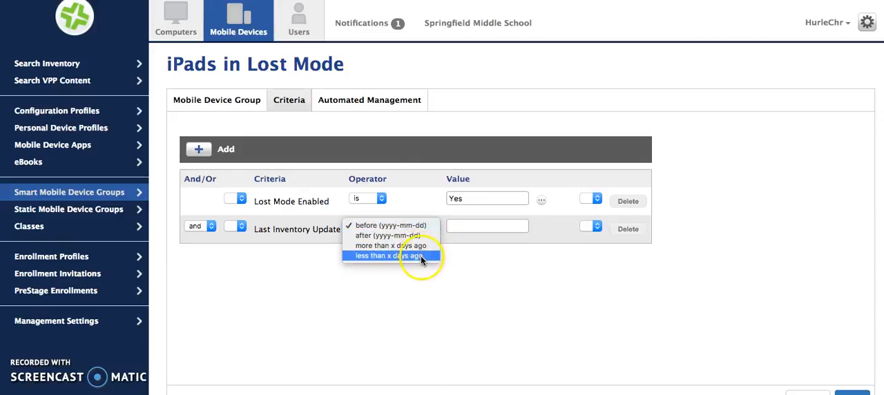
{"action": "left_click", "coordinate": [390, 245]}
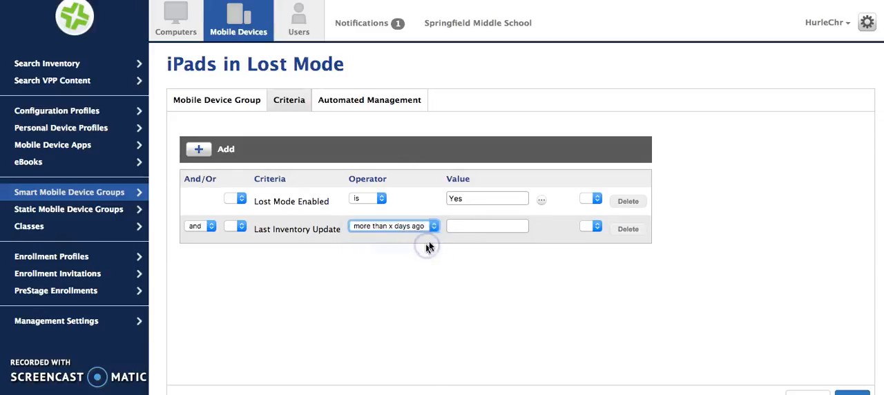
{"action": "left_click", "coordinate": [487, 225]}
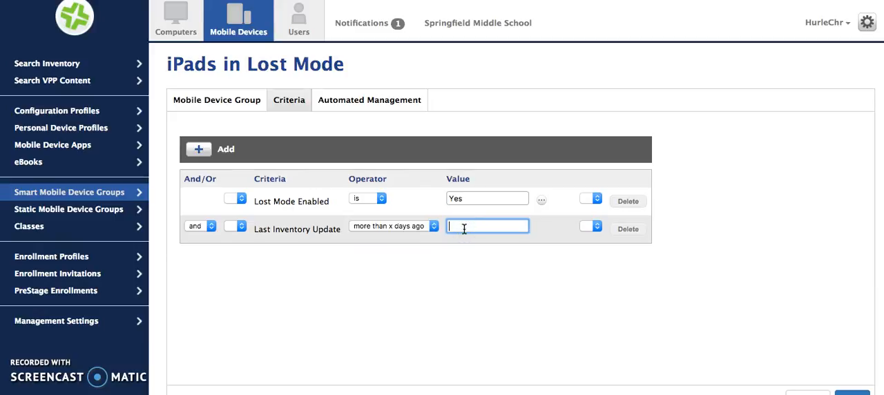
{"action": "type", "text": "2"}
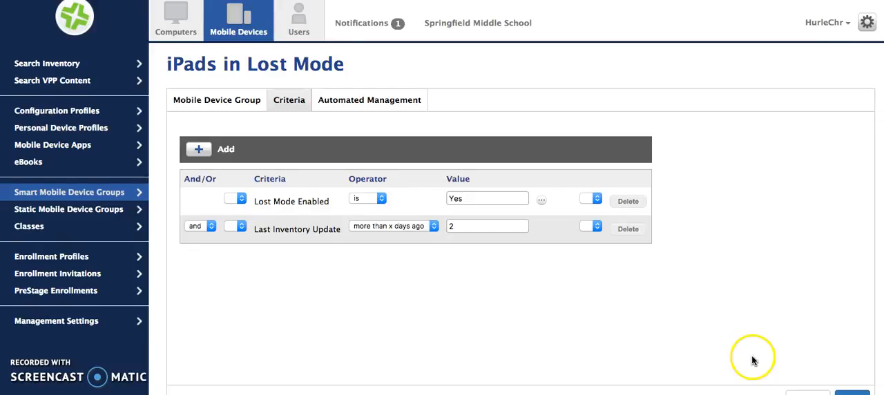
{"action": "scroll", "scroll_direction": "up", "scroll_amount": 3}
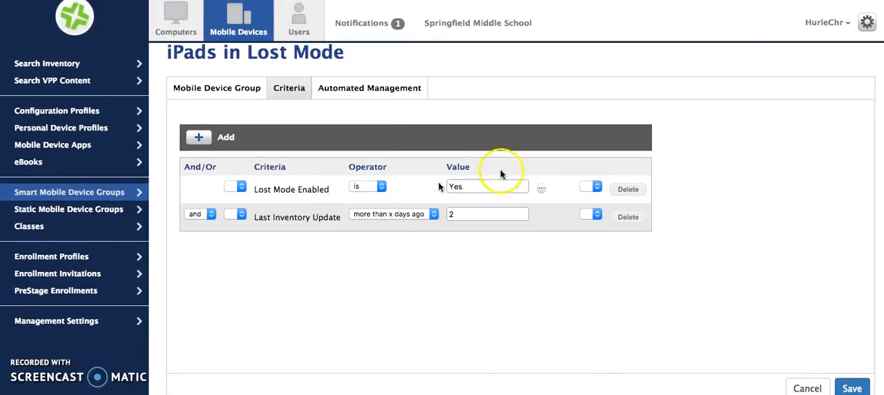
{"action": "mouse_move", "coordinate": [454, 238]}
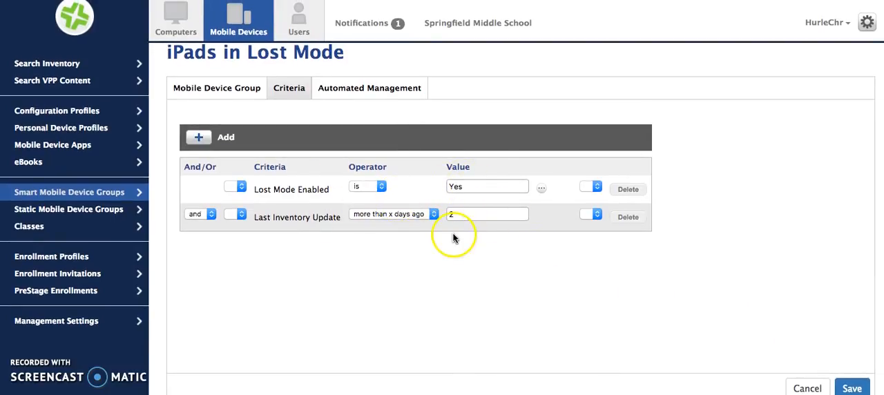
{"action": "mouse_move", "coordinate": [801, 349]}
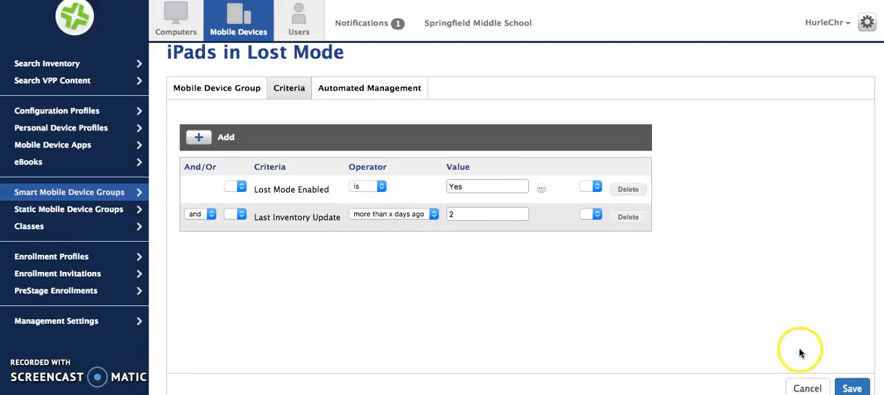
{"action": "left_click", "coordinate": [852, 387]}
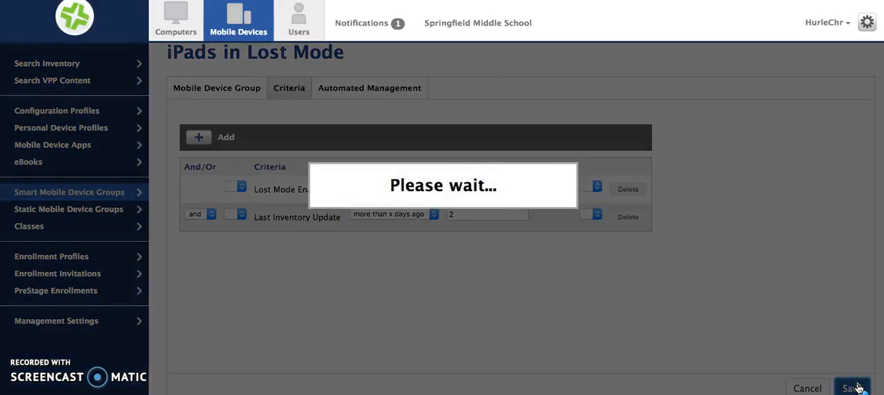
{"action": "left_click", "coordinate": [854, 388]}
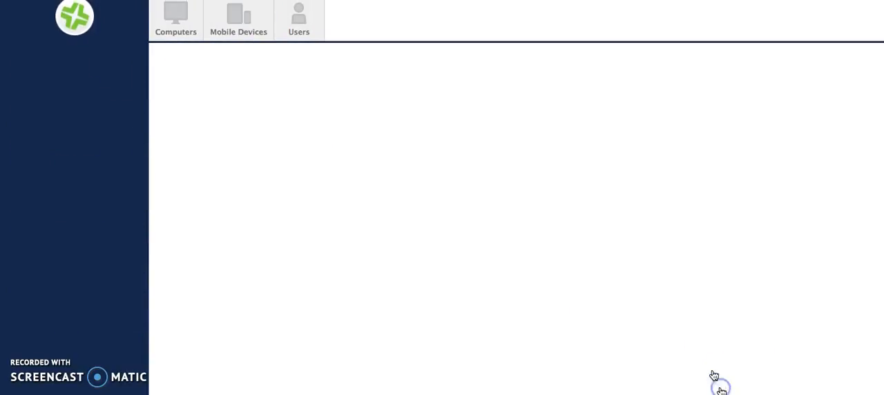
{"action": "left_click", "coordinate": [238, 19]}
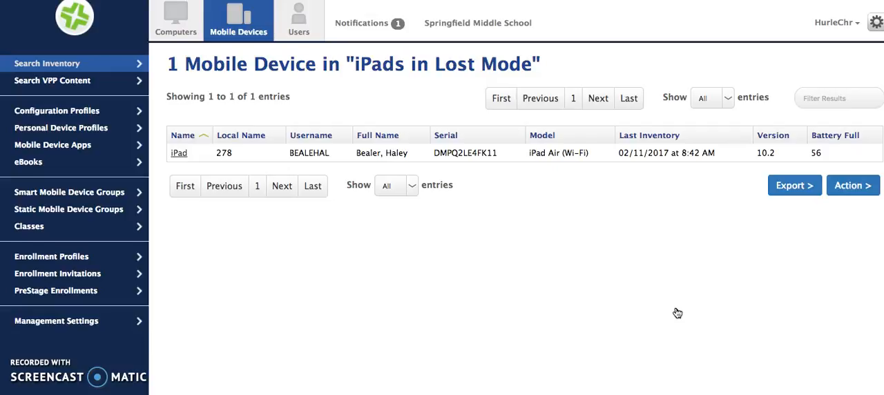
{"action": "mouse_move", "coordinate": [643, 141]}
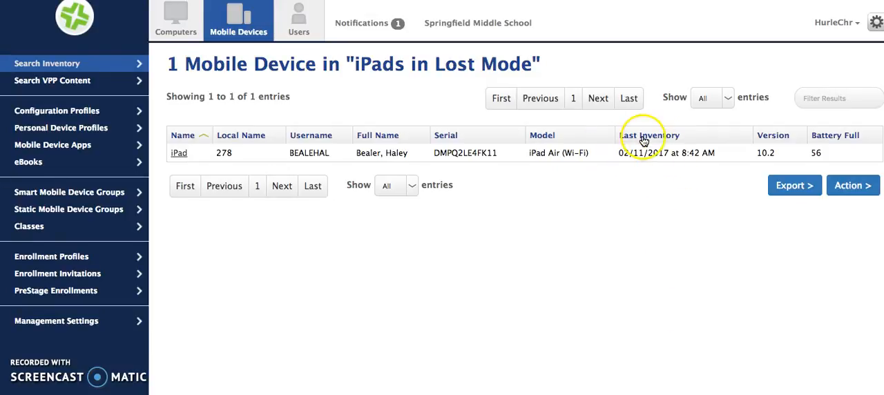
{"action": "mouse_move", "coordinate": [664, 265]}
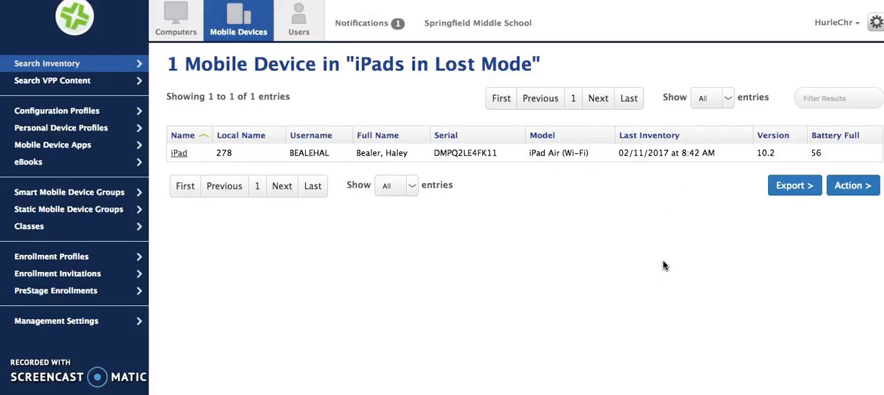
{"action": "mouse_move", "coordinate": [549, 336]}
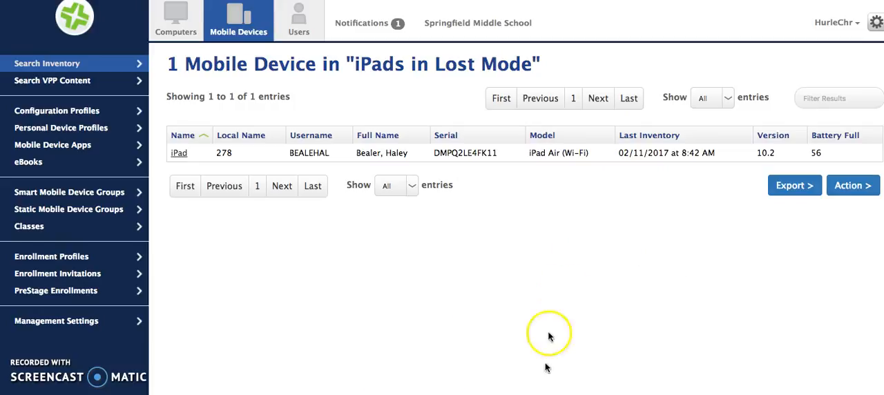
{"action": "mouse_move", "coordinate": [655, 167]}
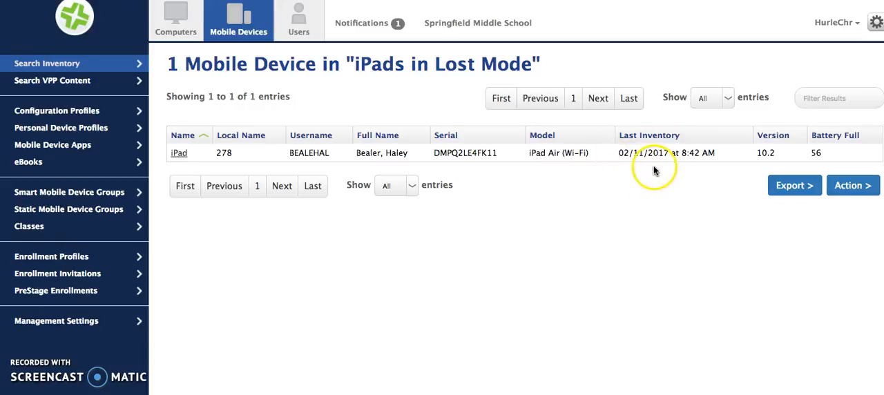
{"action": "mouse_move", "coordinate": [648, 183]}
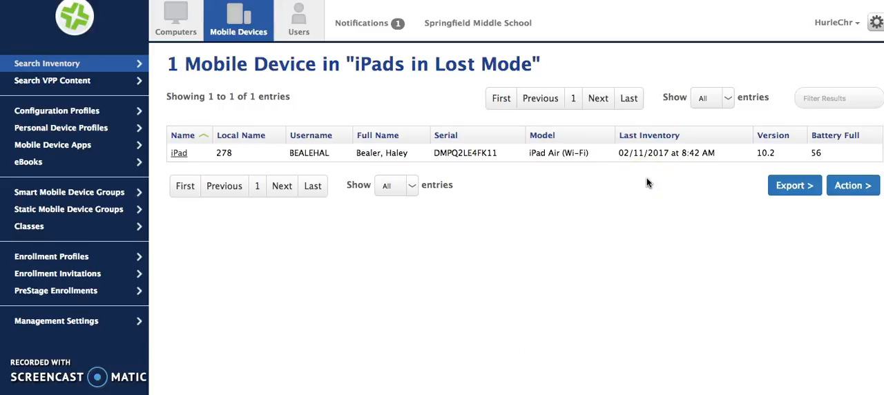
{"action": "mouse_move", "coordinate": [437, 191]}
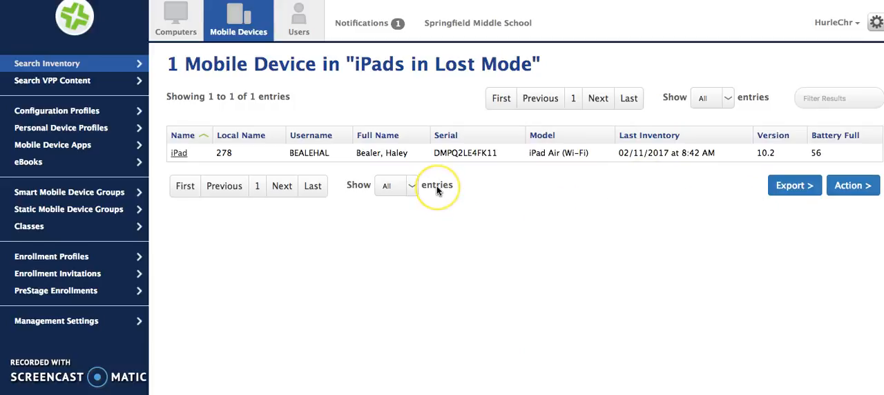
{"action": "mouse_move", "coordinate": [176, 186]}
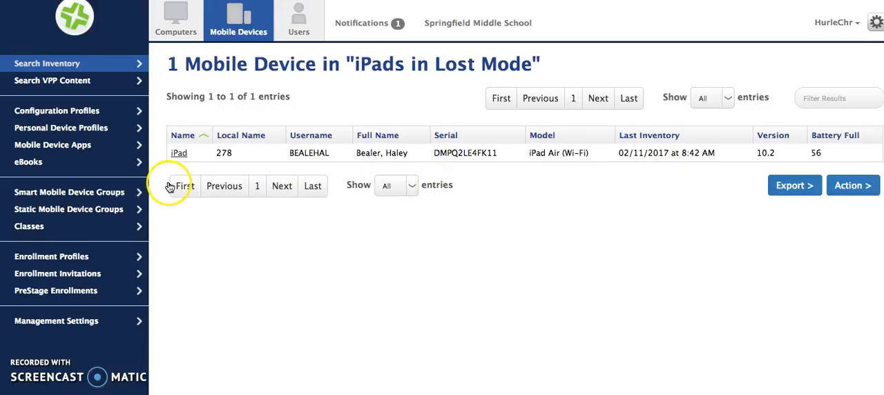
{"action": "mouse_move", "coordinate": [417, 366]}
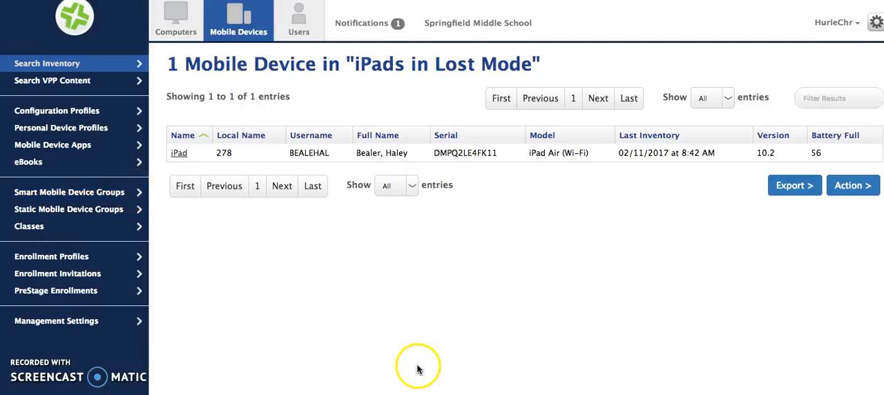
{"action": "mouse_move", "coordinate": [69, 192]}
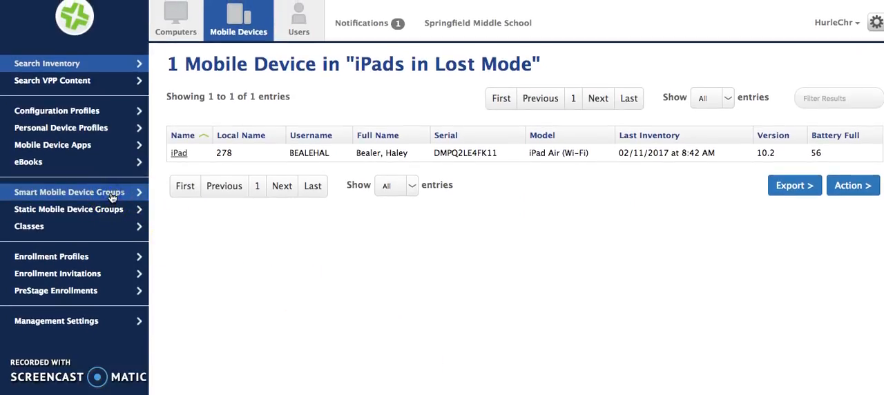
Reopen iPads in Lost Mode and save it with only Lost Mode Enabled is Yes, giving 4 members
{"action": "left_click", "coordinate": [68, 192]}
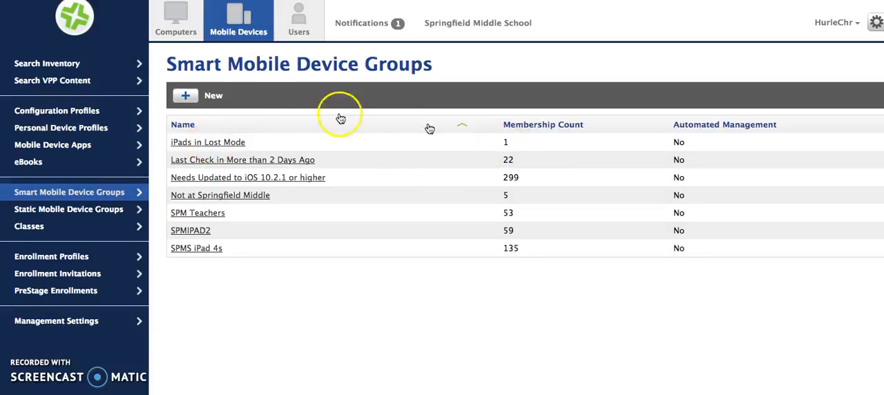
{"action": "left_click", "coordinate": [208, 141]}
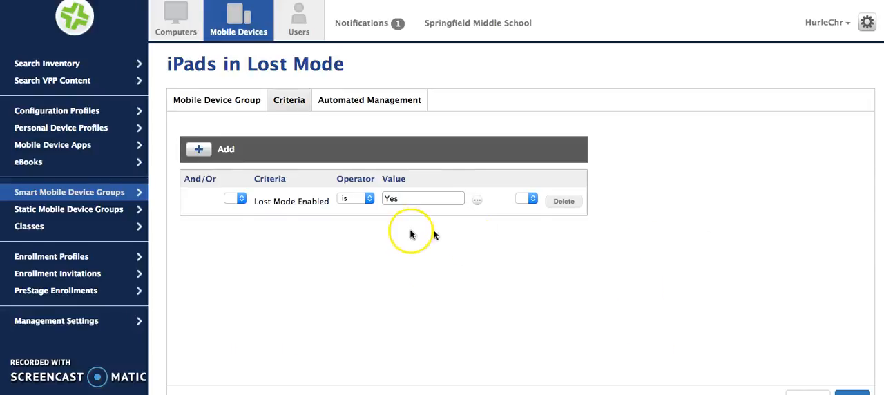
{"action": "scroll", "scroll_direction": "down", "scroll_amount": 3}
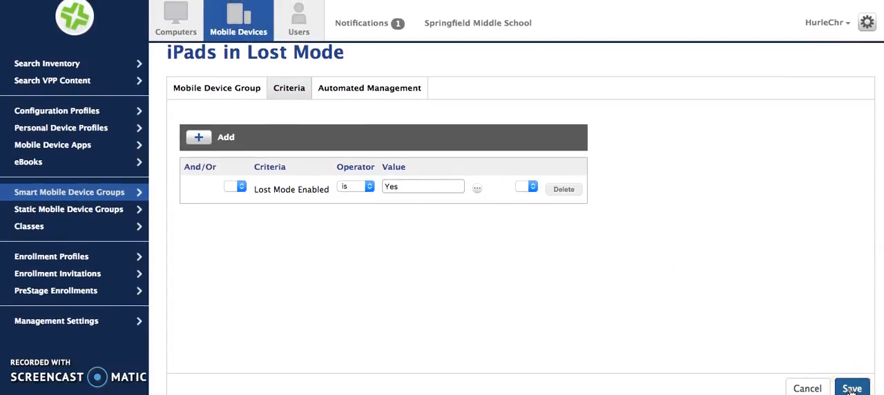
{"action": "left_click", "coordinate": [852, 387]}
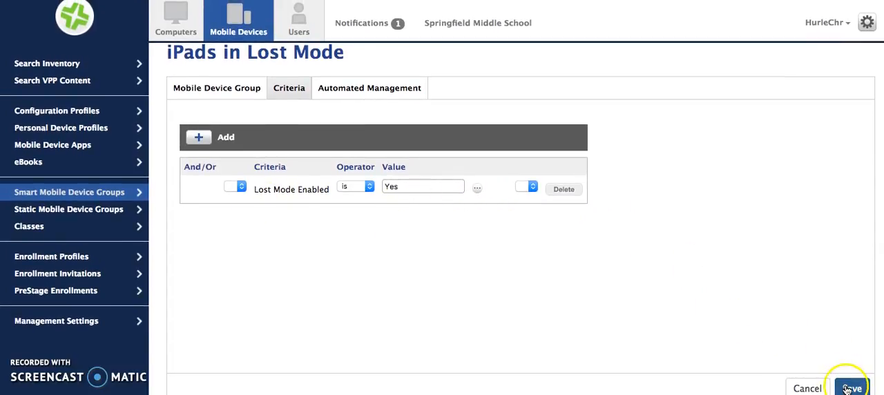
{"action": "left_click", "coordinate": [851, 388]}
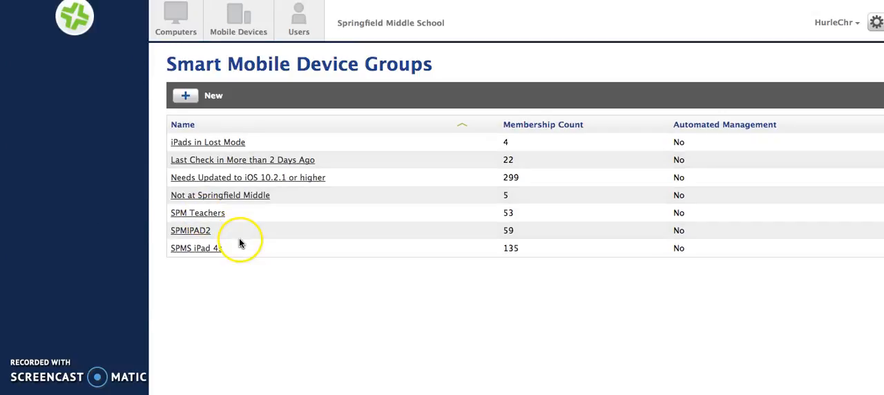
Review the Not at Springfield Middle group's criteria and list its 5 member devices
{"action": "left_click", "coordinate": [238, 18]}
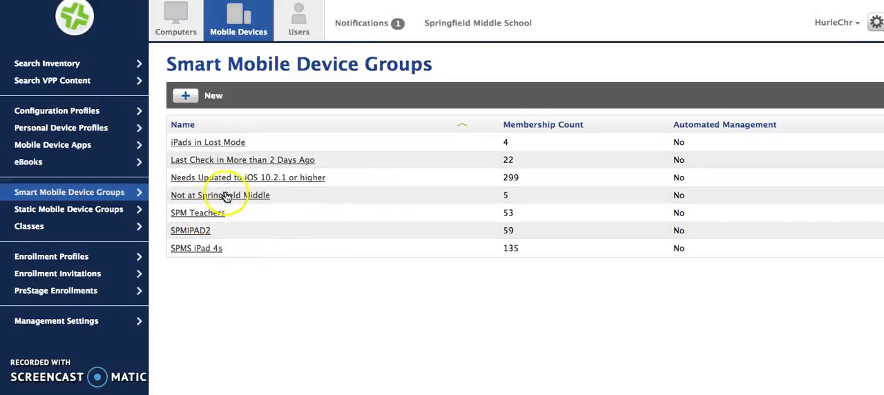
{"action": "left_click", "coordinate": [219, 194]}
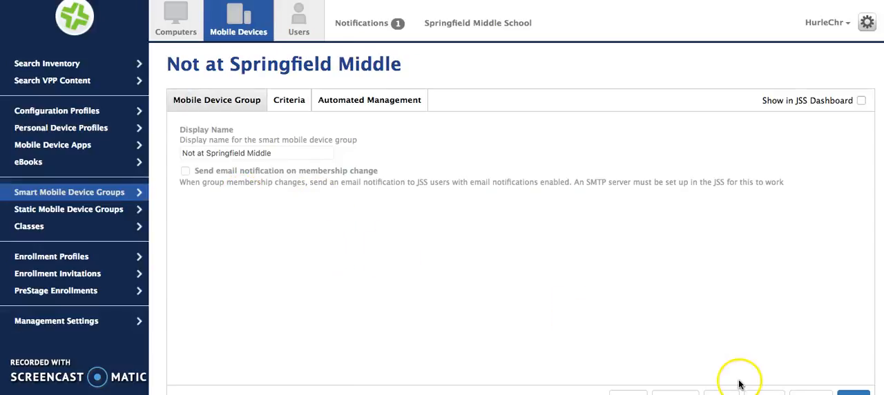
{"action": "left_click", "coordinate": [289, 99]}
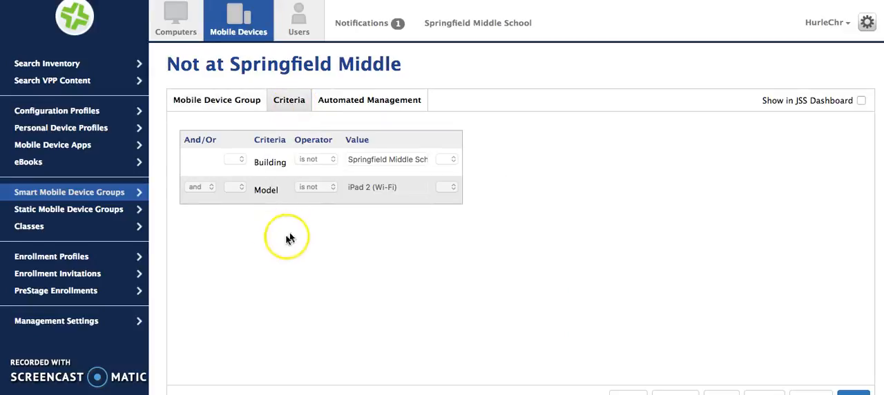
{"action": "mouse_move", "coordinate": [421, 171]}
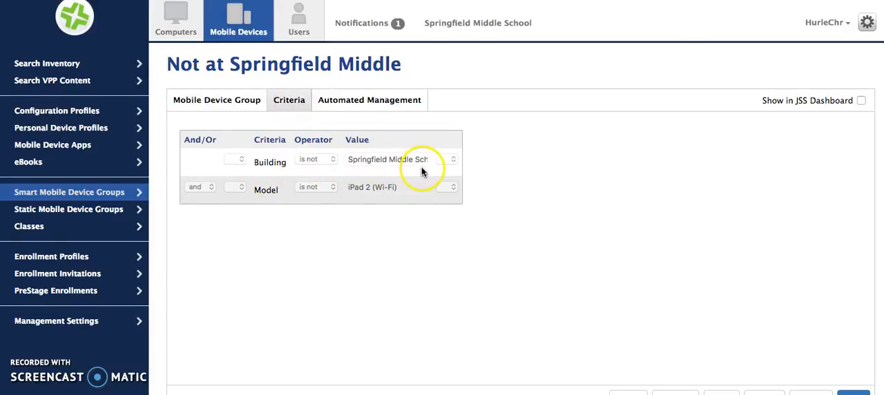
{"action": "mouse_move", "coordinate": [380, 204]}
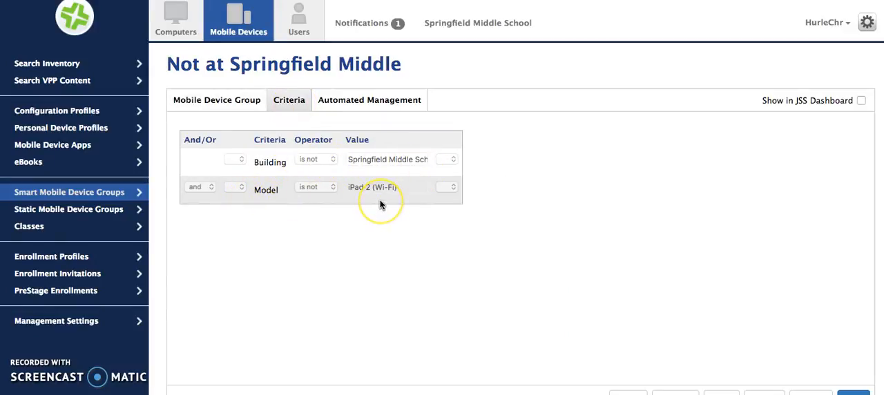
{"action": "mouse_move", "coordinate": [380, 205]}
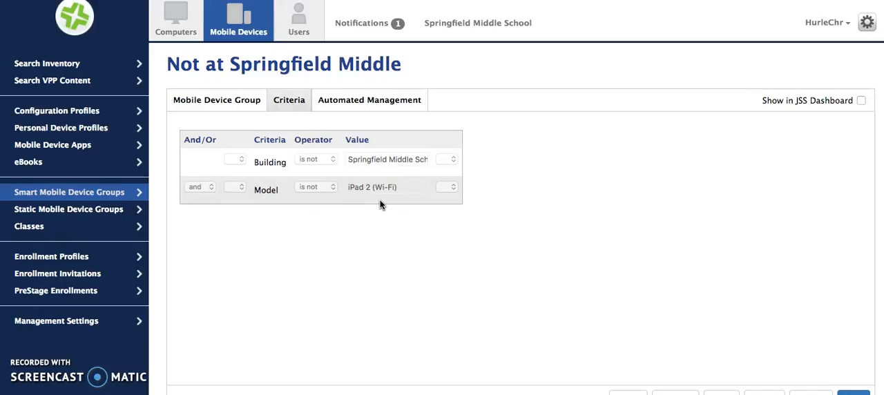
{"action": "mouse_move", "coordinate": [361, 160]}
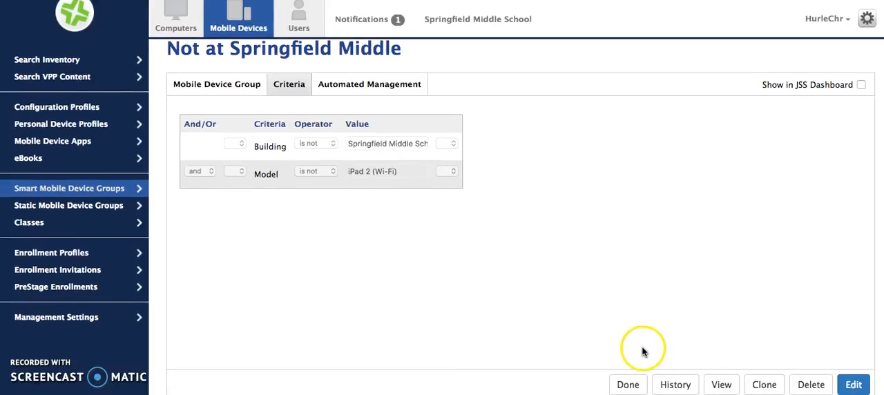
{"action": "left_click", "coordinate": [721, 384]}
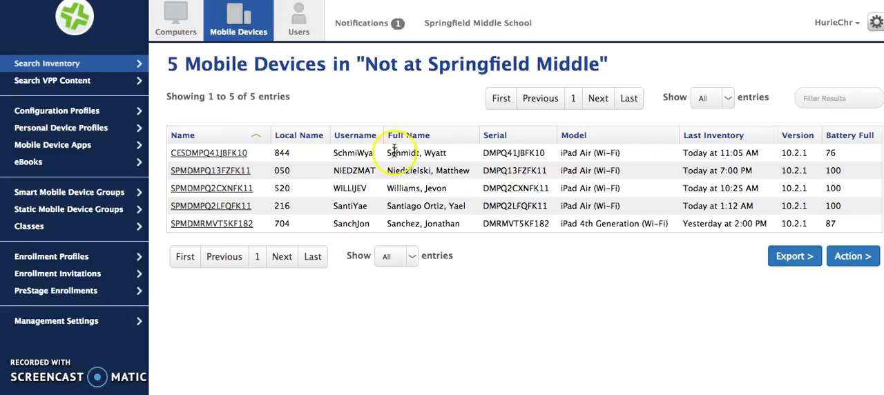
{"action": "mouse_move", "coordinate": [238, 227]}
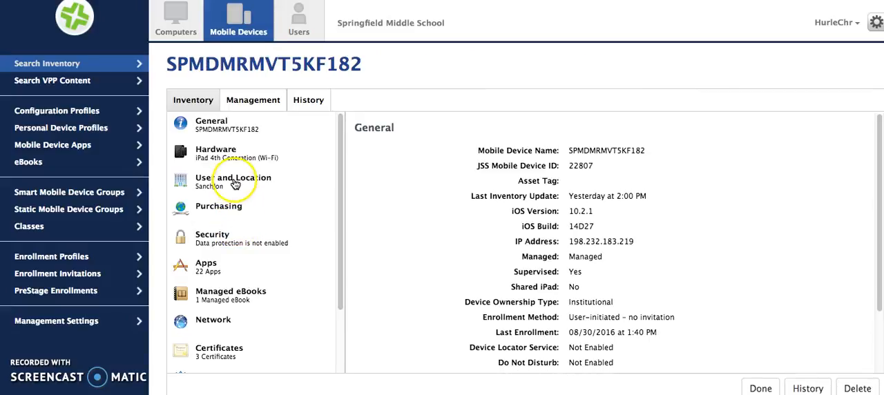
View device SPMDMRMVT5KF182's User and Location inventory, building Bester Elementary
{"action": "left_click", "coordinate": [233, 181]}
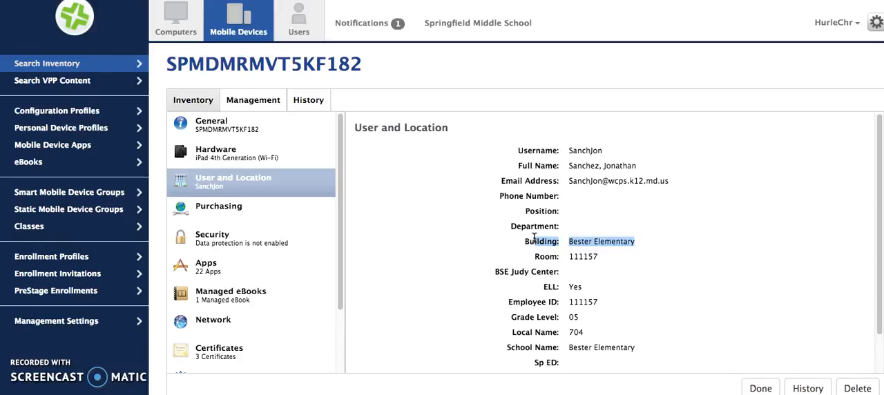
{"action": "scroll", "scroll_direction": "down", "scroll_amount": 3}
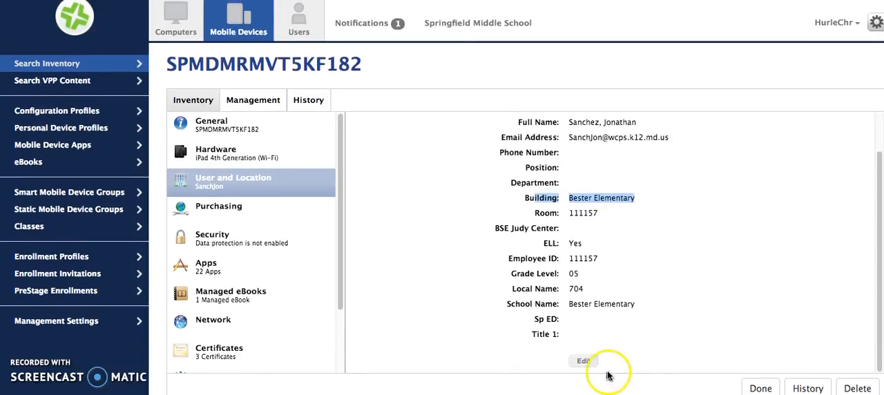
{"action": "mouse_move", "coordinate": [632, 335]}
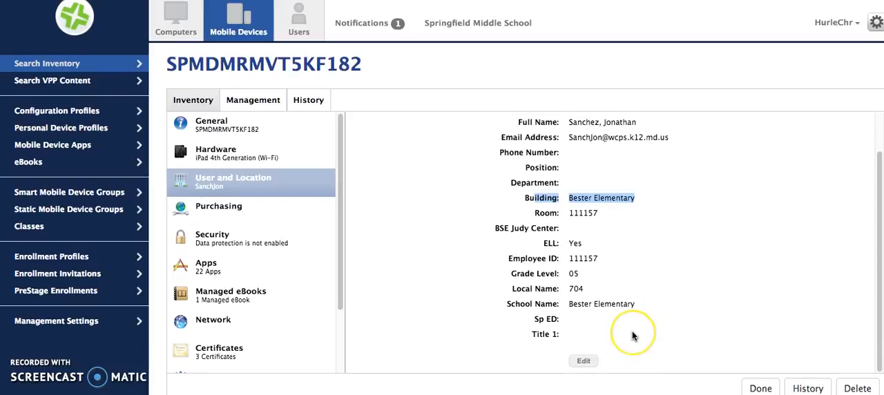
{"action": "mouse_move", "coordinate": [632, 335]}
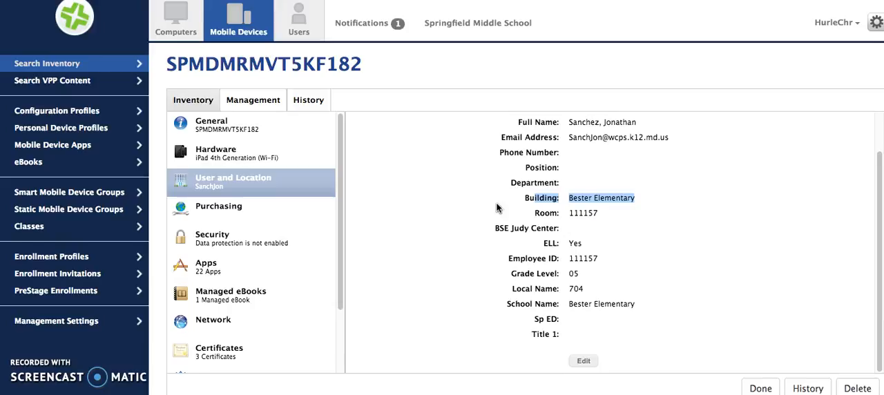
{"action": "mouse_move", "coordinate": [499, 209]}
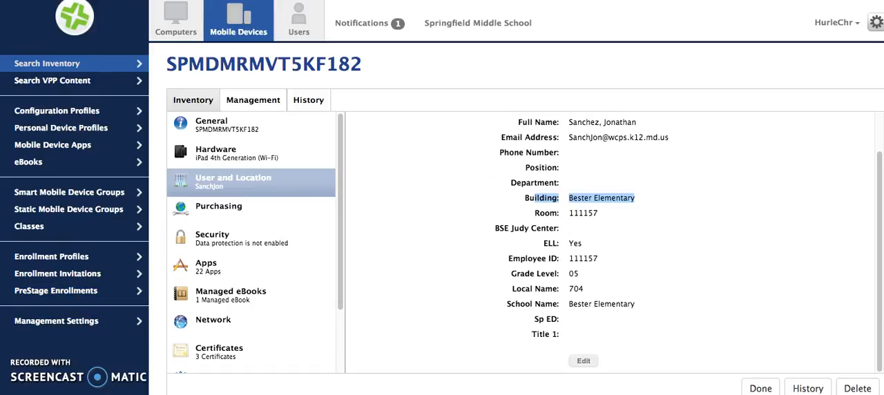